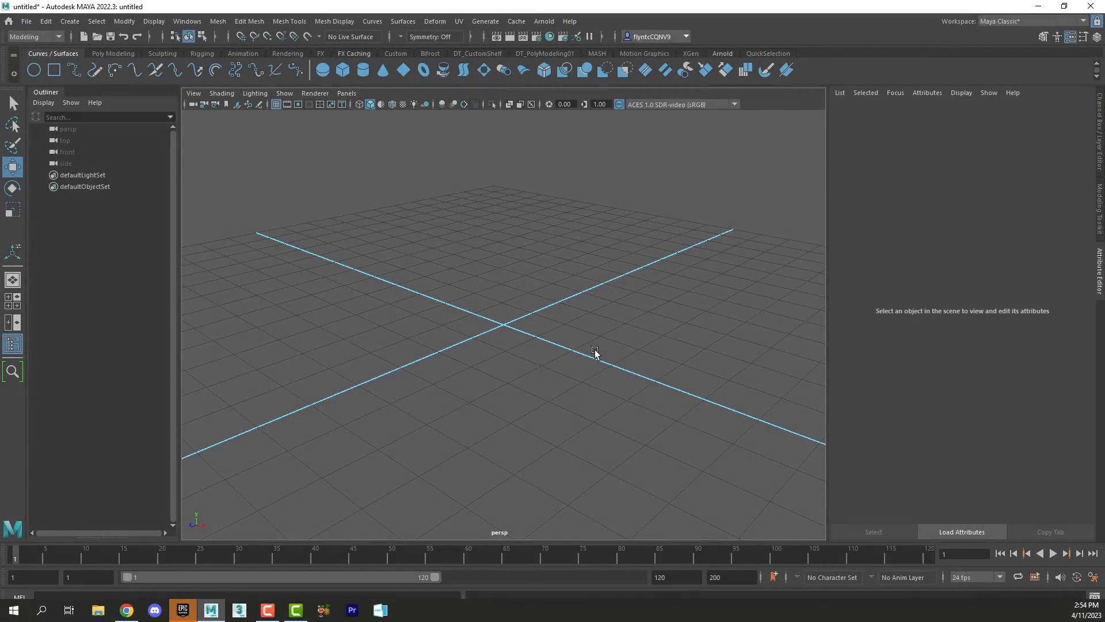
{"action": "mouse_move", "coordinate": [404, 93]}
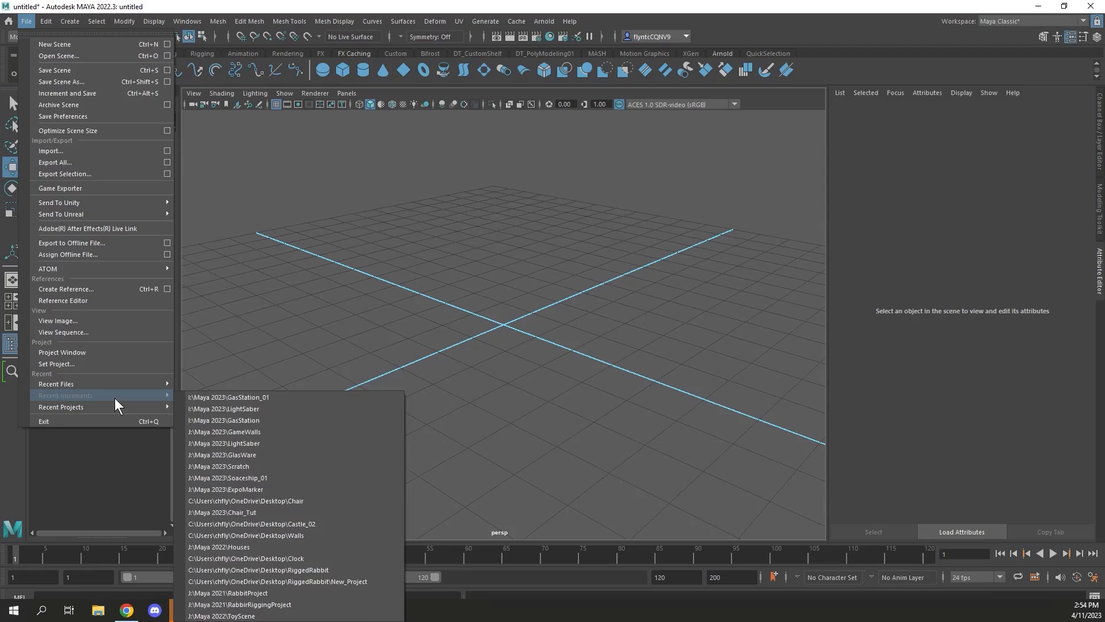
{"action": "mouse_move", "coordinate": [92, 362]}
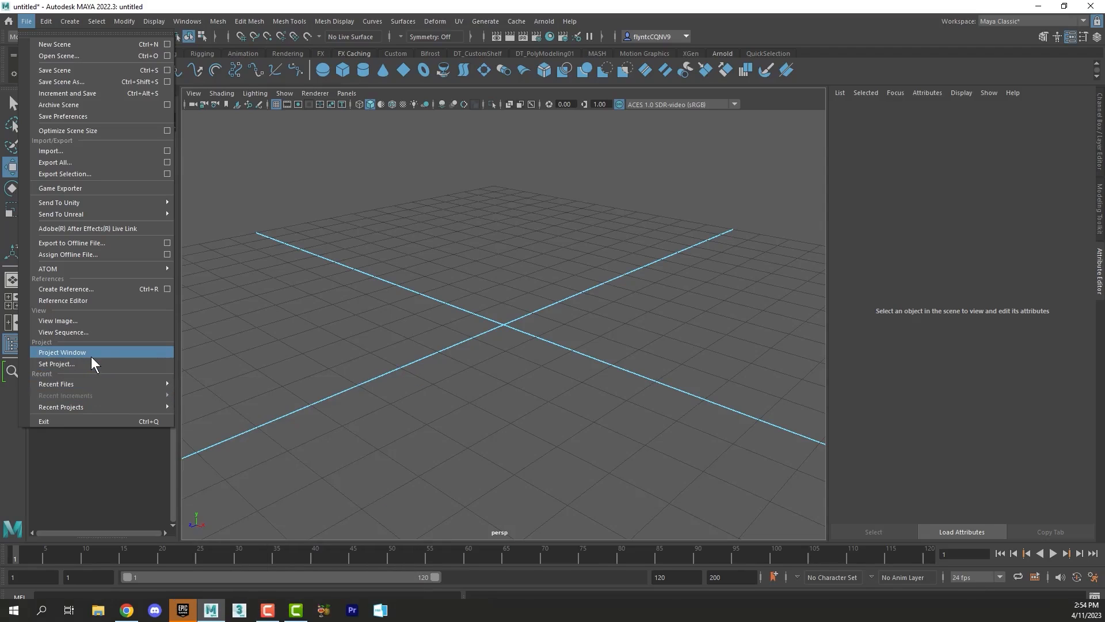
{"action": "mouse_move", "coordinate": [95, 360]}
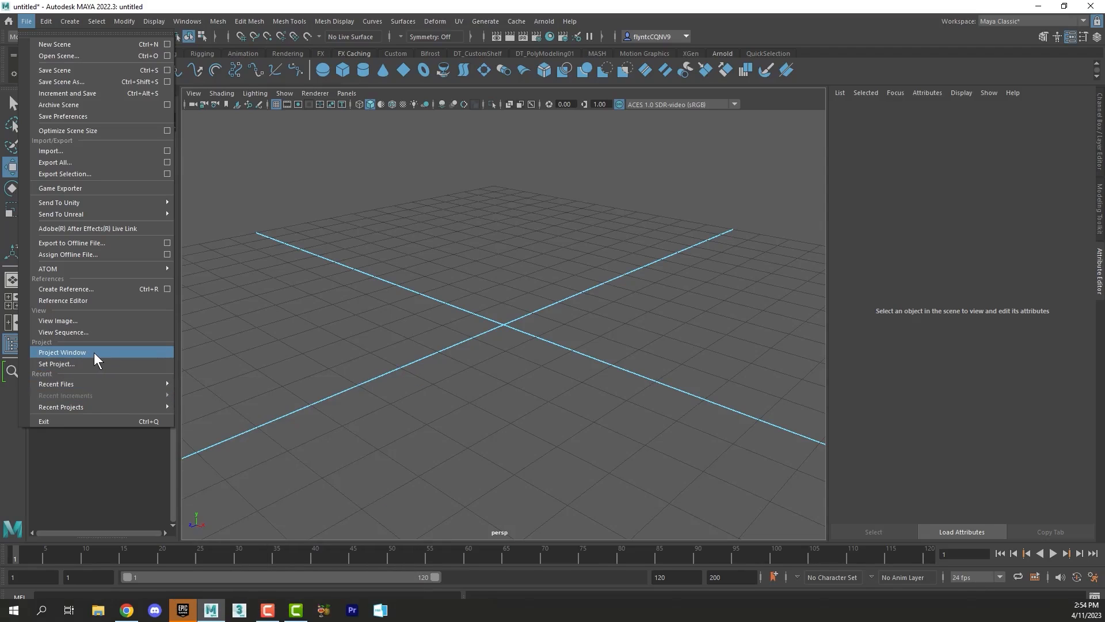
Create a new Maya project named NeonSign from the Project Window.
{"action": "left_click", "coordinate": [62, 352]}
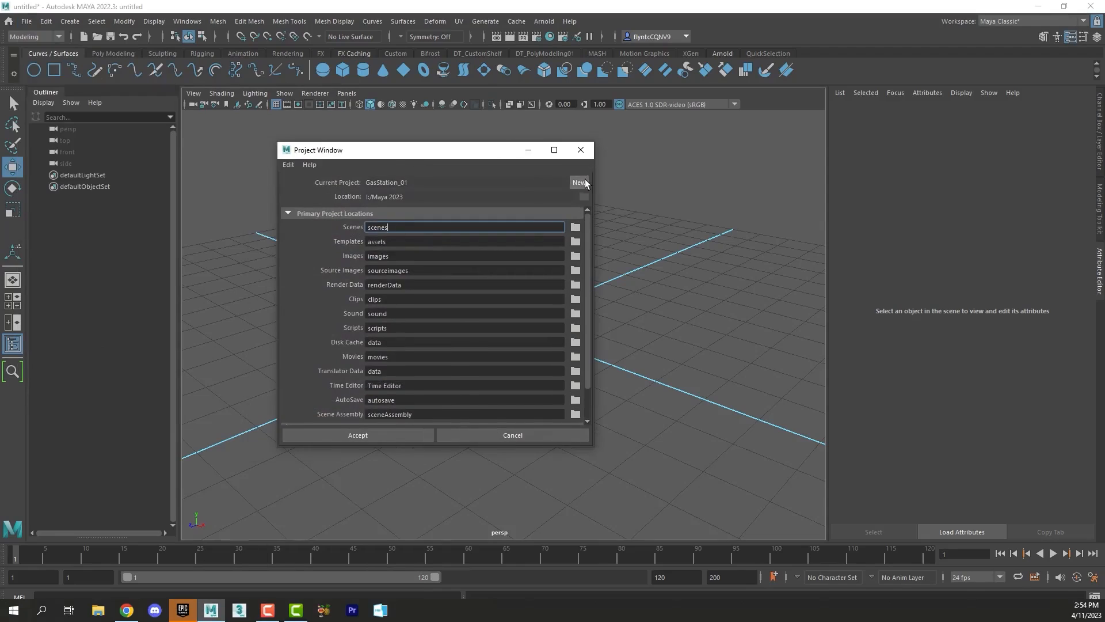
{"action": "left_click", "coordinate": [578, 182]}
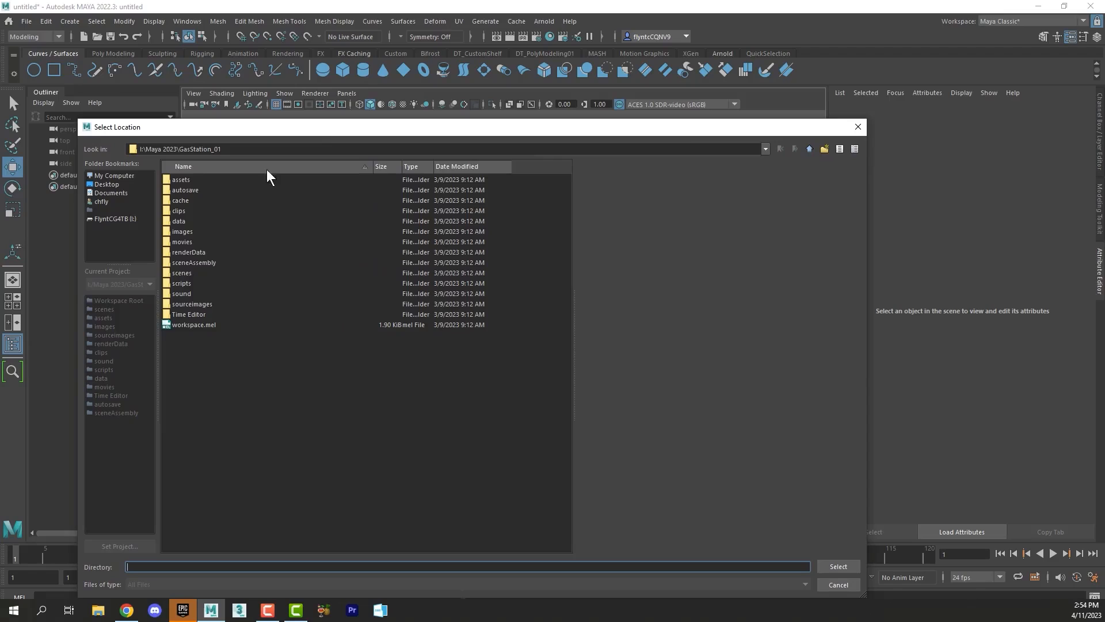
{"action": "mouse_move", "coordinate": [816, 332]}
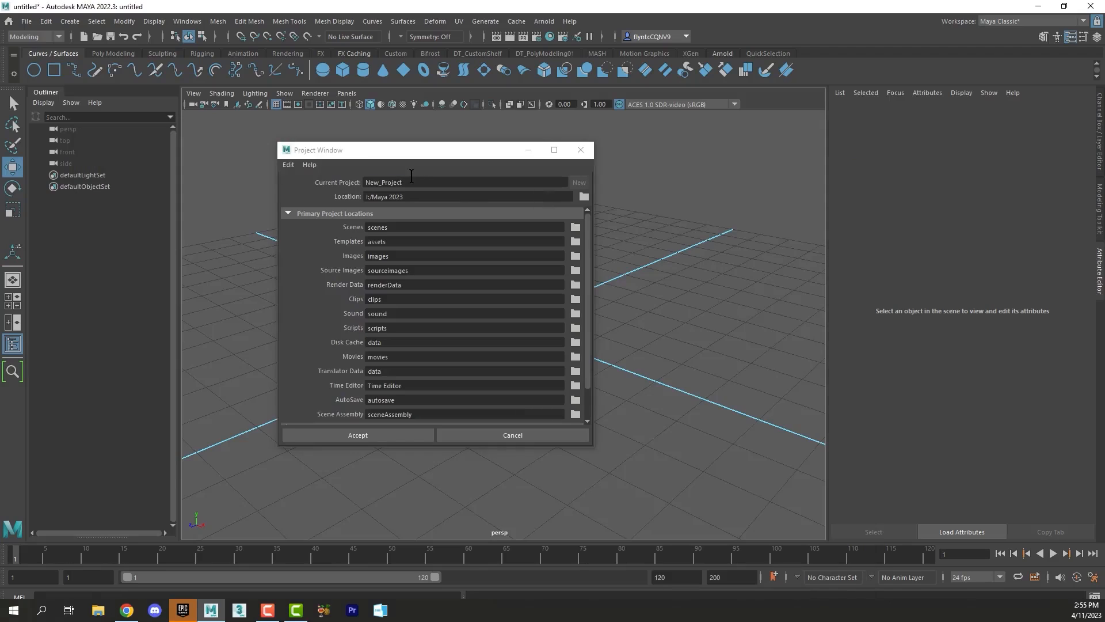
{"action": "double_click", "coordinate": [384, 182]}
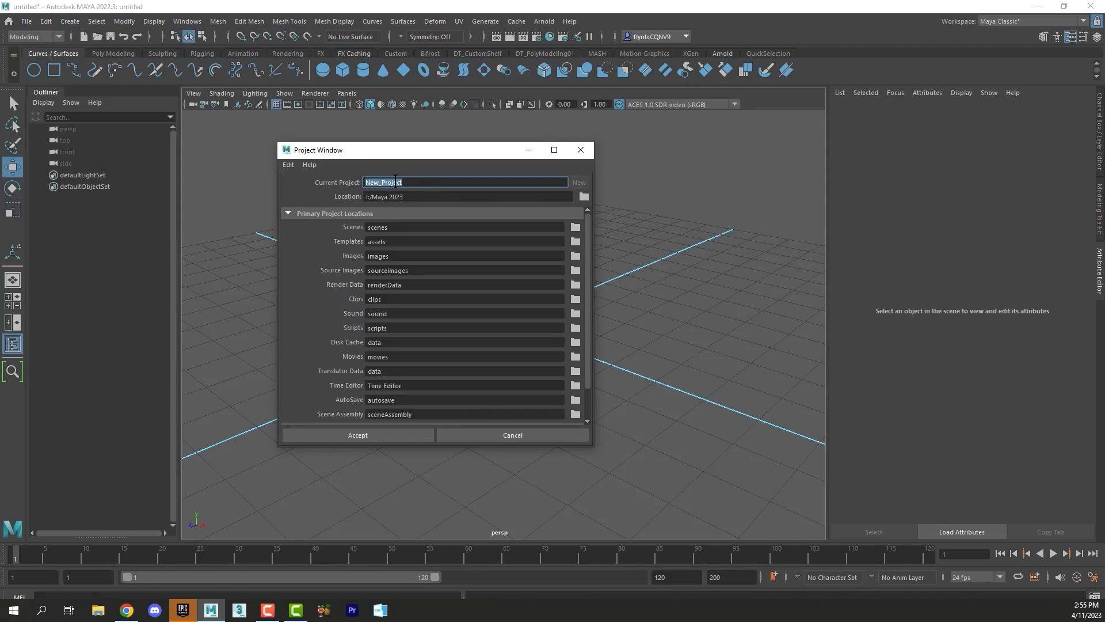
{"action": "type", "text": "NeonSign"}
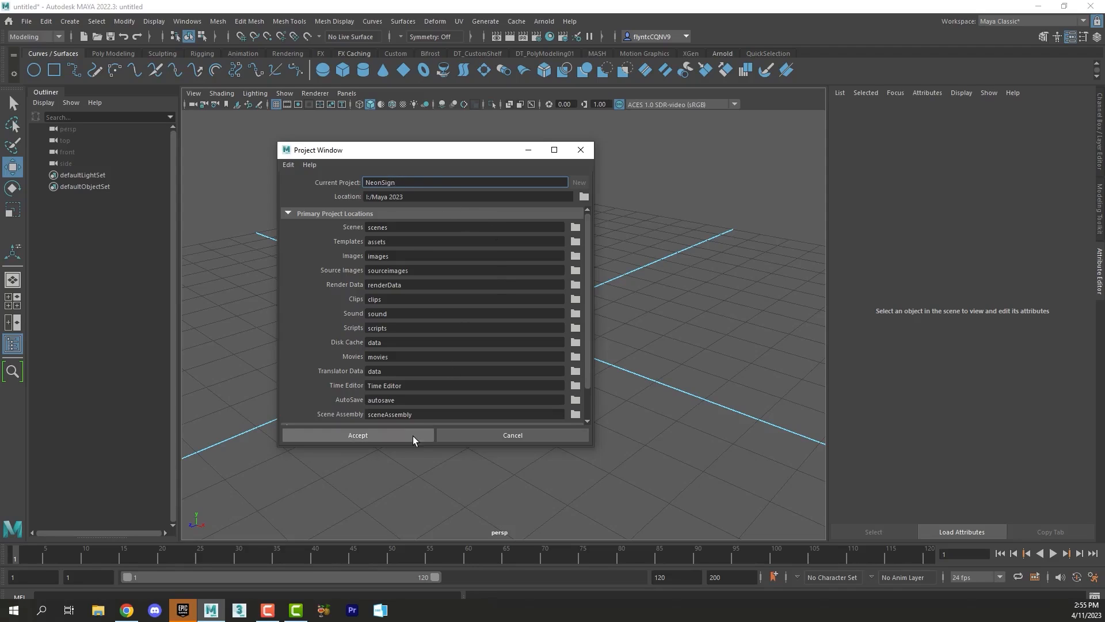
{"action": "left_click", "coordinate": [358, 435]}
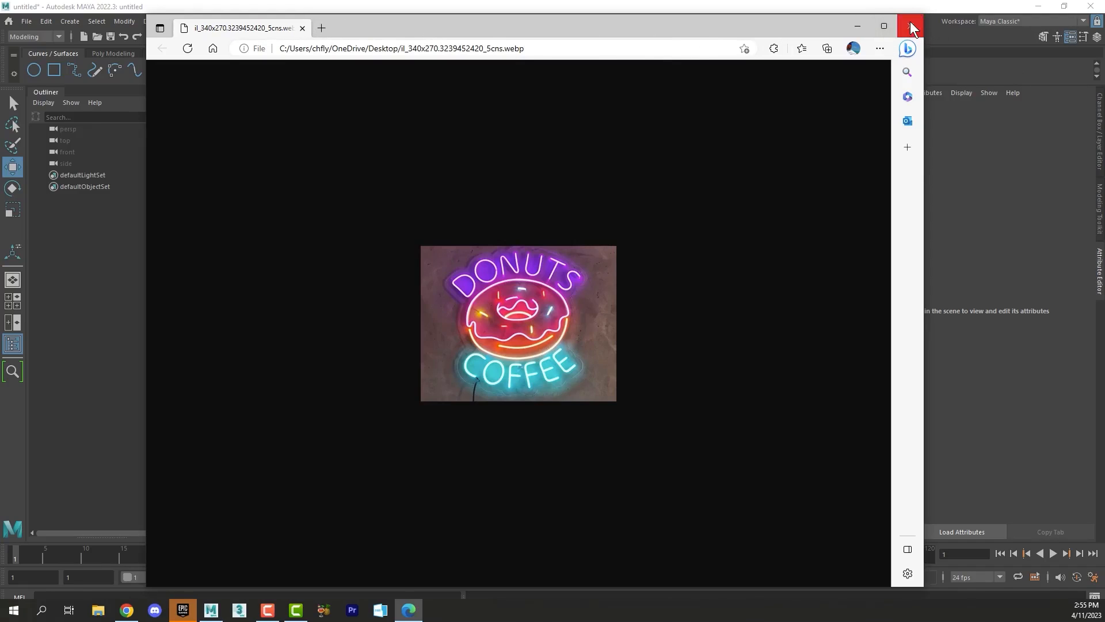
Close the Edge window showing the Donuts Coffee reference image.
{"action": "left_click", "coordinate": [911, 26]}
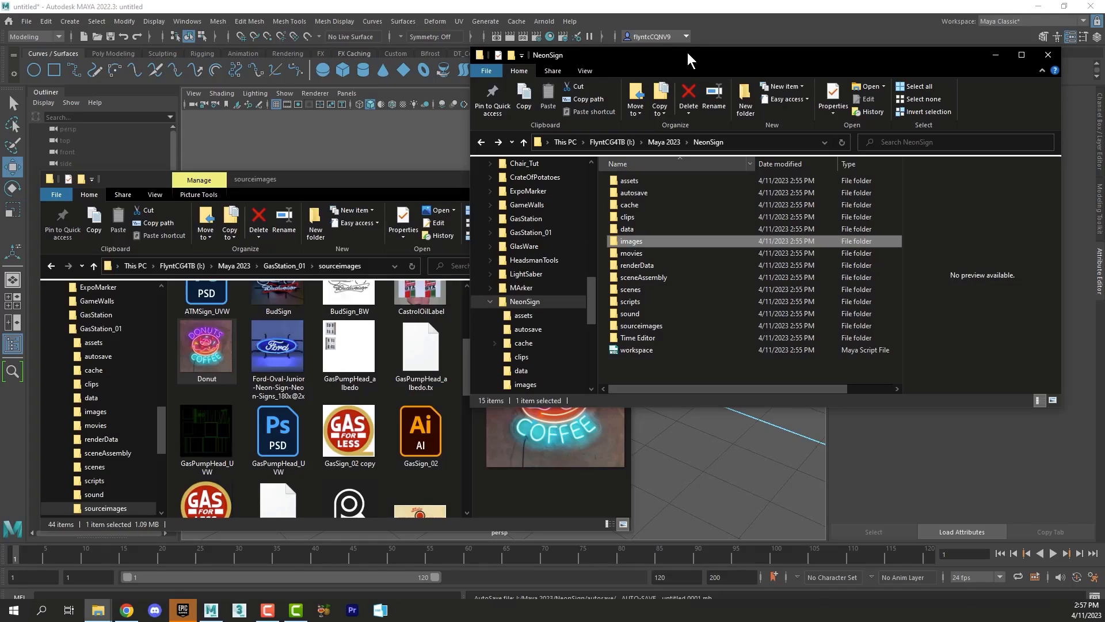
{"action": "mouse_move", "coordinate": [662, 142]}
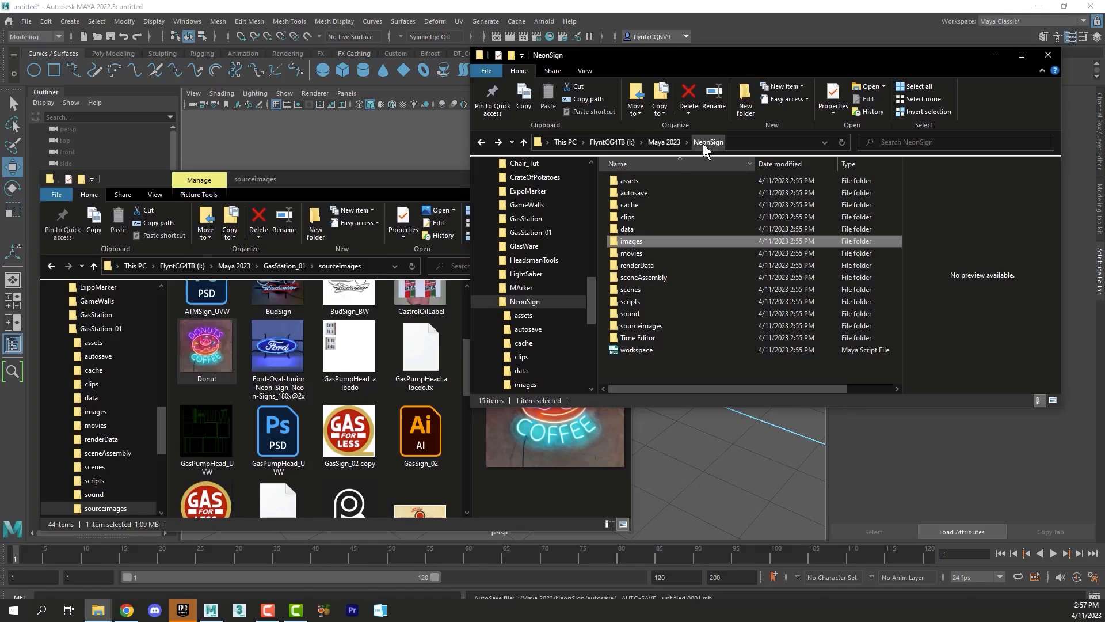
{"action": "mouse_move", "coordinate": [637, 338]}
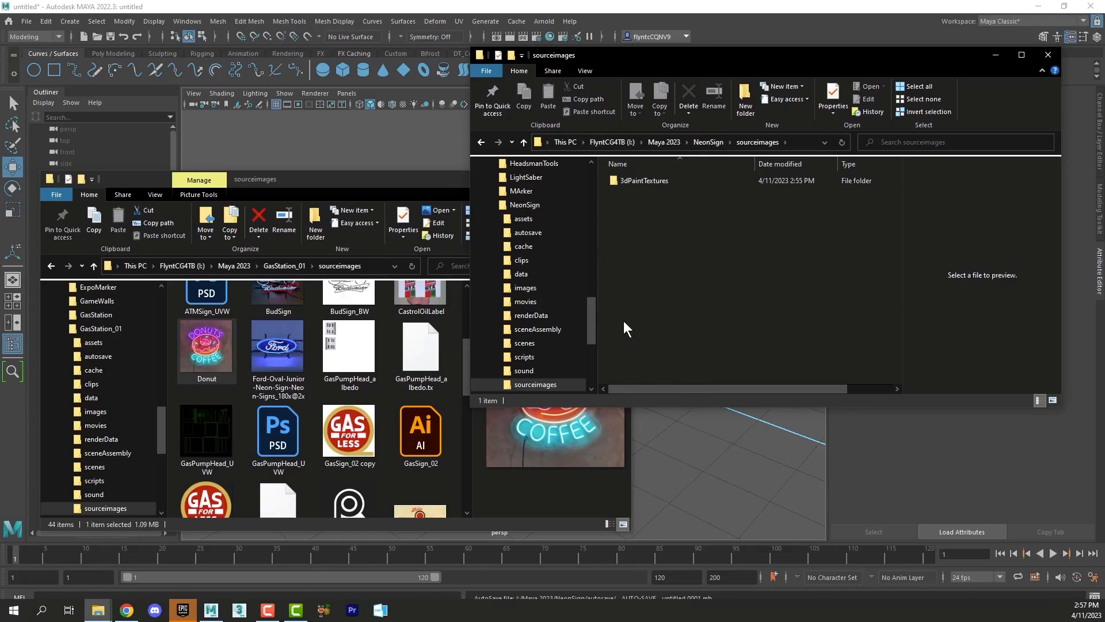
Drag the Donut image from GasStation_01 sourceimages into NeonSign's sourceimages folder.
{"action": "left_click", "coordinate": [206, 350]}
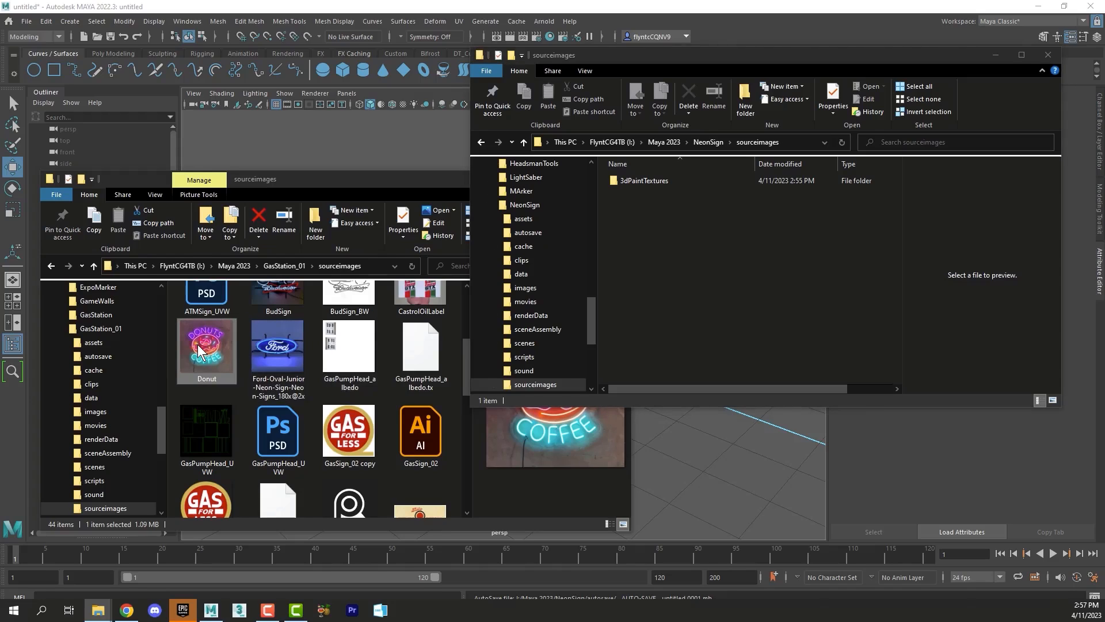
{"action": "left_click_drag", "start_coordinate": [206, 345], "coordinate": [724, 261]}
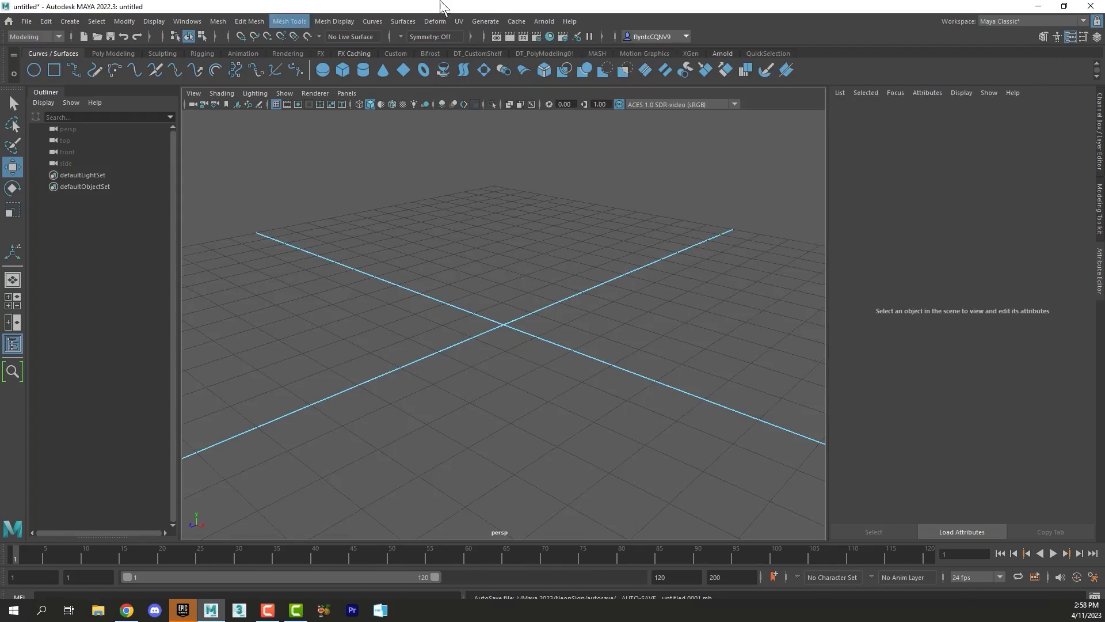
{"action": "mouse_move", "coordinate": [160, 55]}
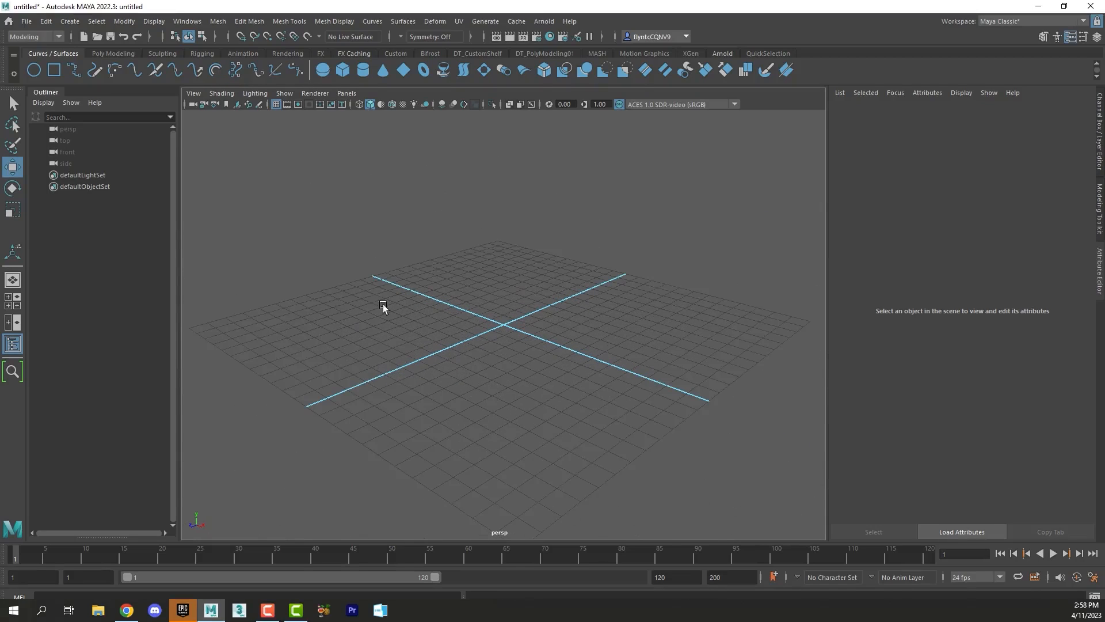
{"action": "mouse_move", "coordinate": [616, 385]}
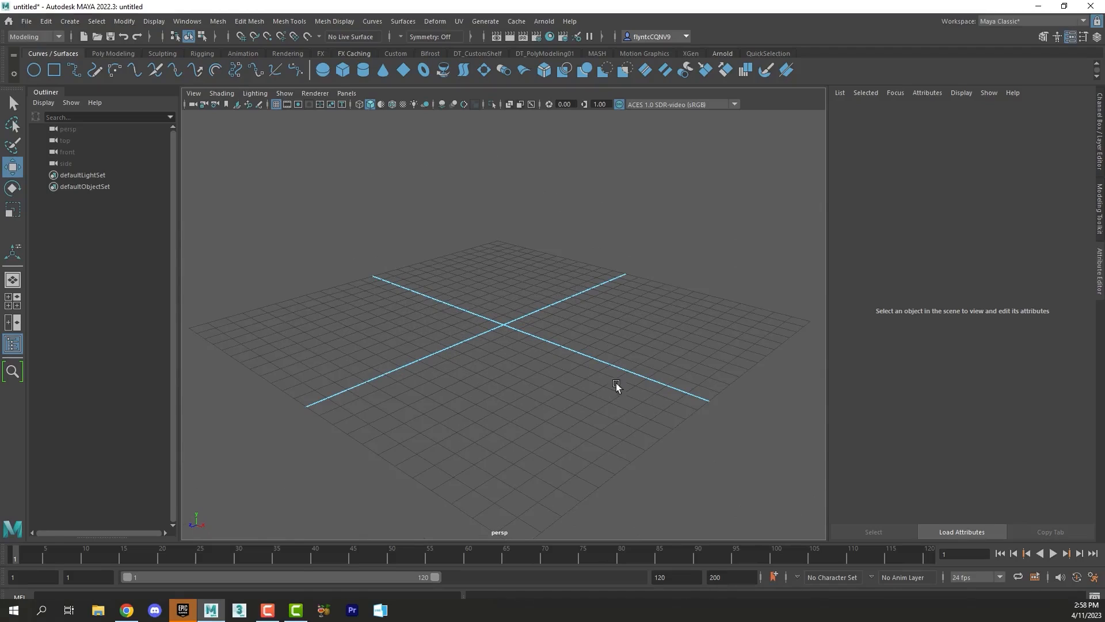
{"action": "mouse_move", "coordinate": [513, 332]}
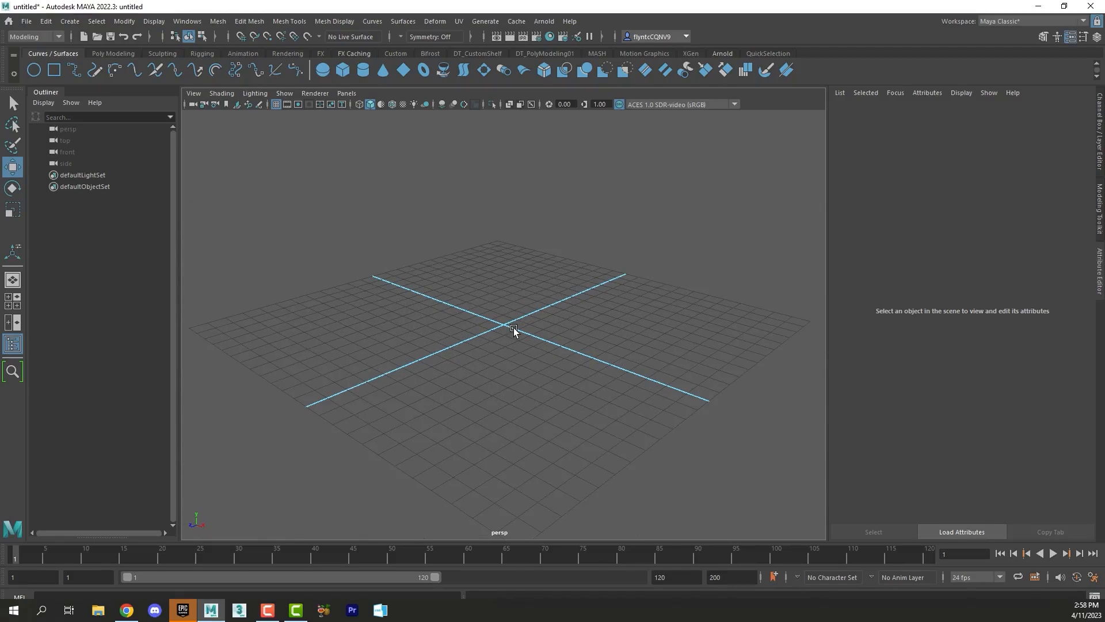
{"action": "mouse_move", "coordinate": [501, 332]}
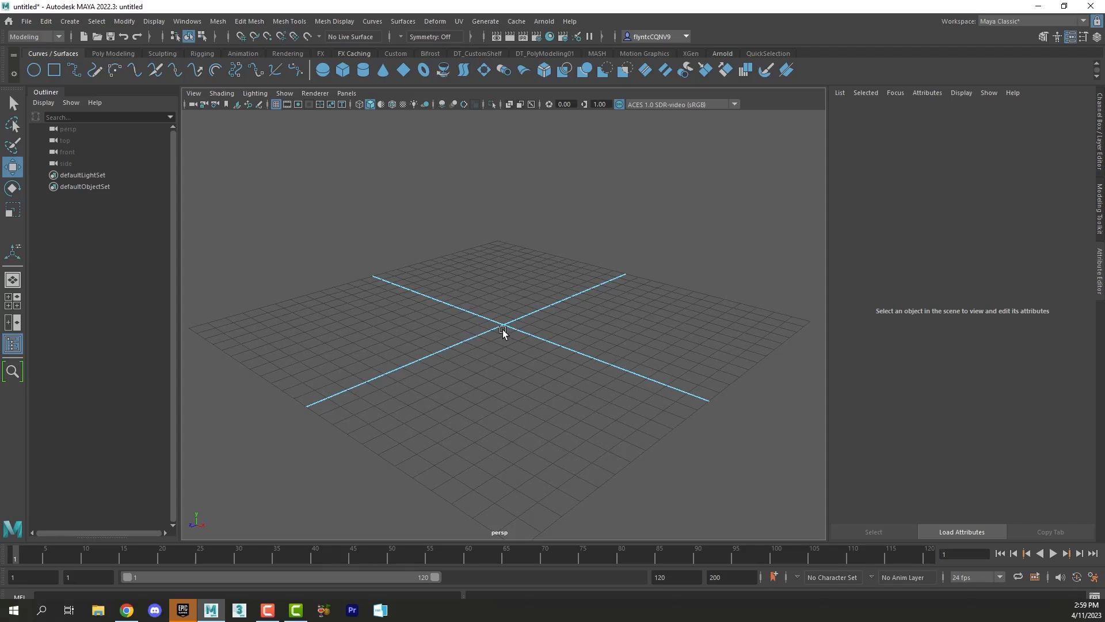
{"action": "mouse_move", "coordinate": [44, 21]}
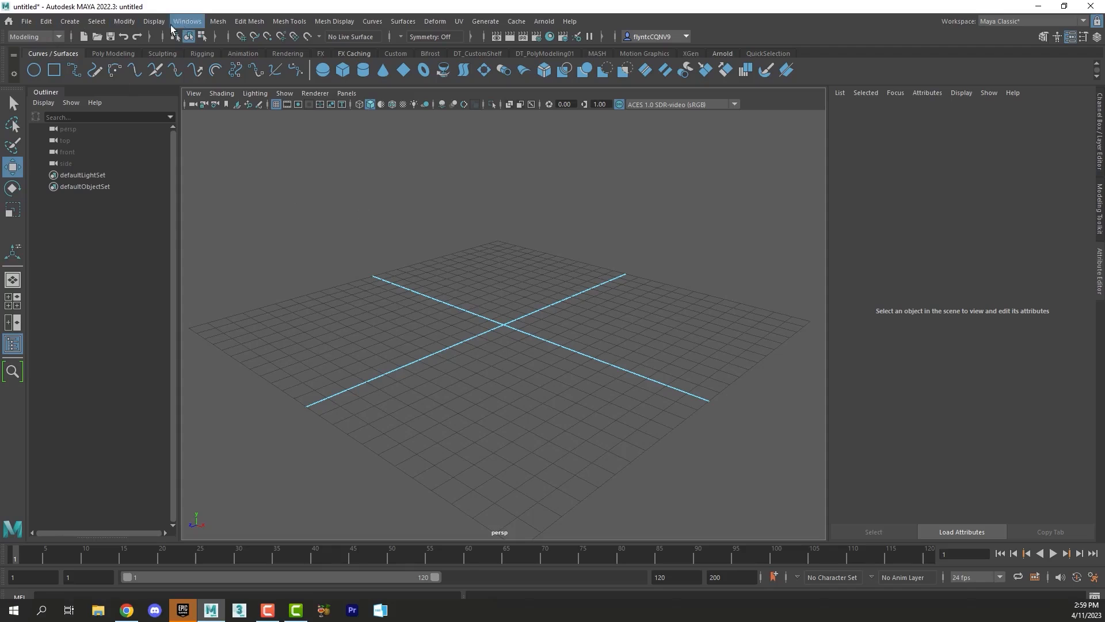
Set the viewport grid length and width to 95 in the Grid options.
{"action": "left_click", "coordinate": [154, 22]}
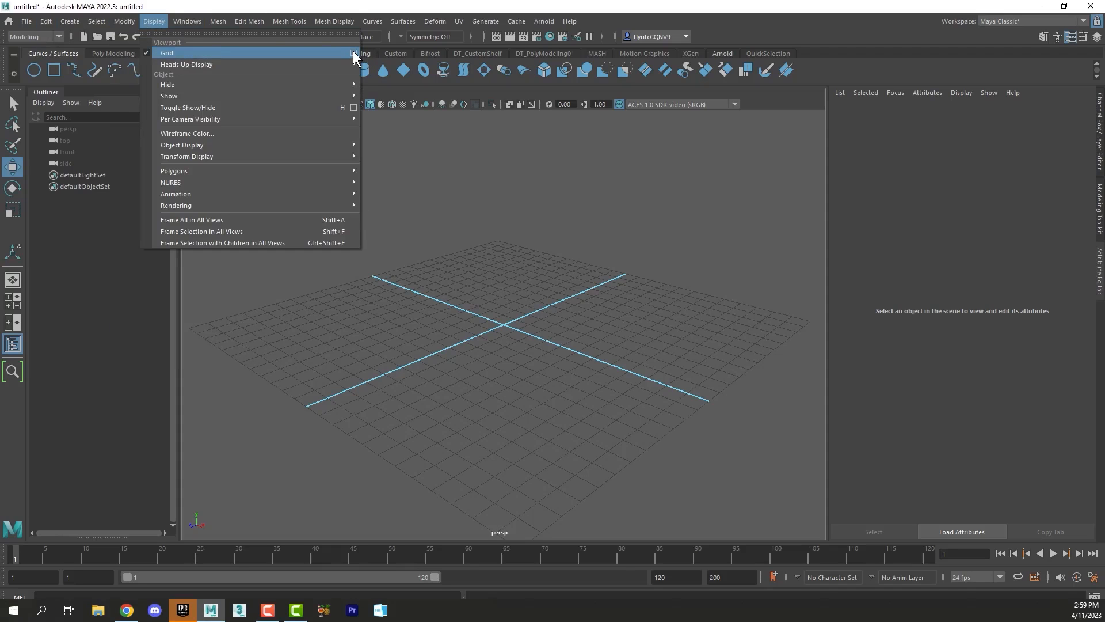
{"action": "left_click", "coordinate": [352, 53]}
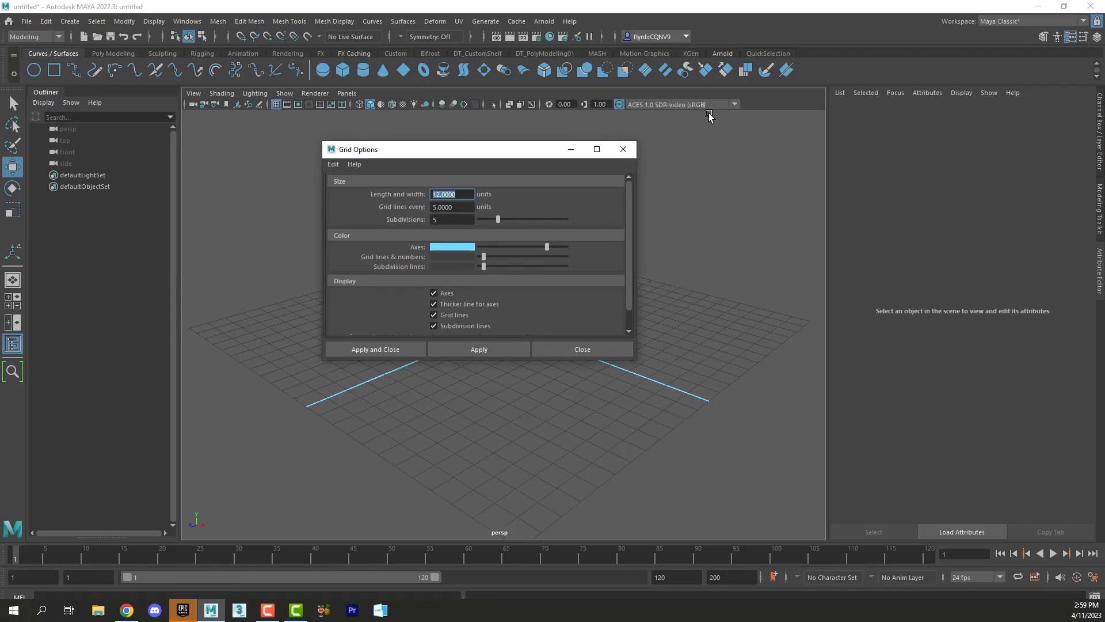
{"action": "type", "text": "95"}
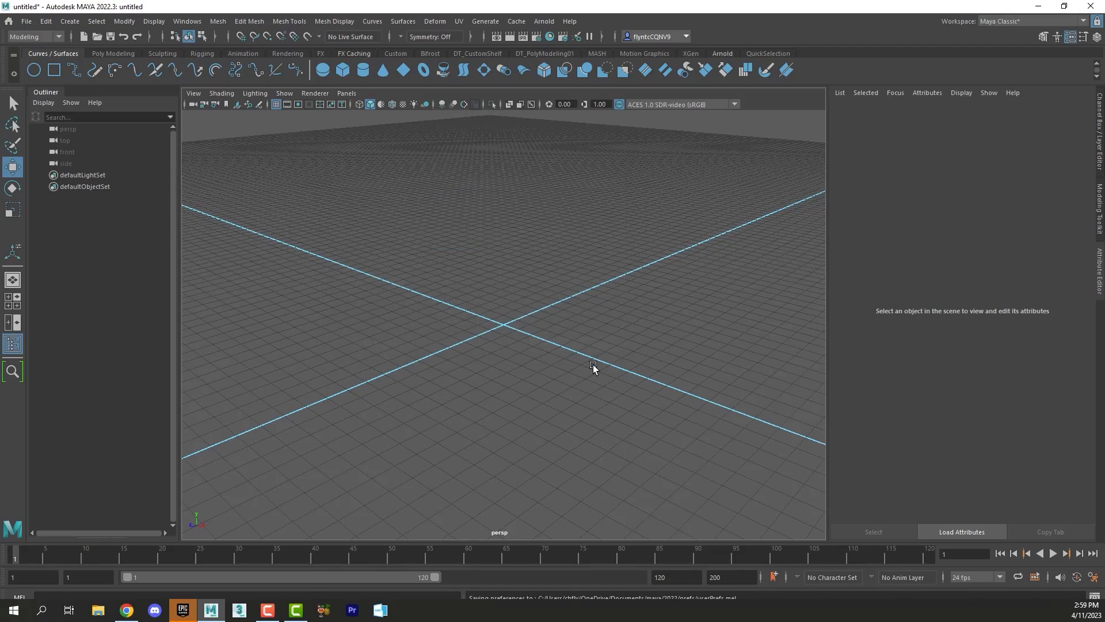
{"action": "mouse_move", "coordinate": [543, 307]}
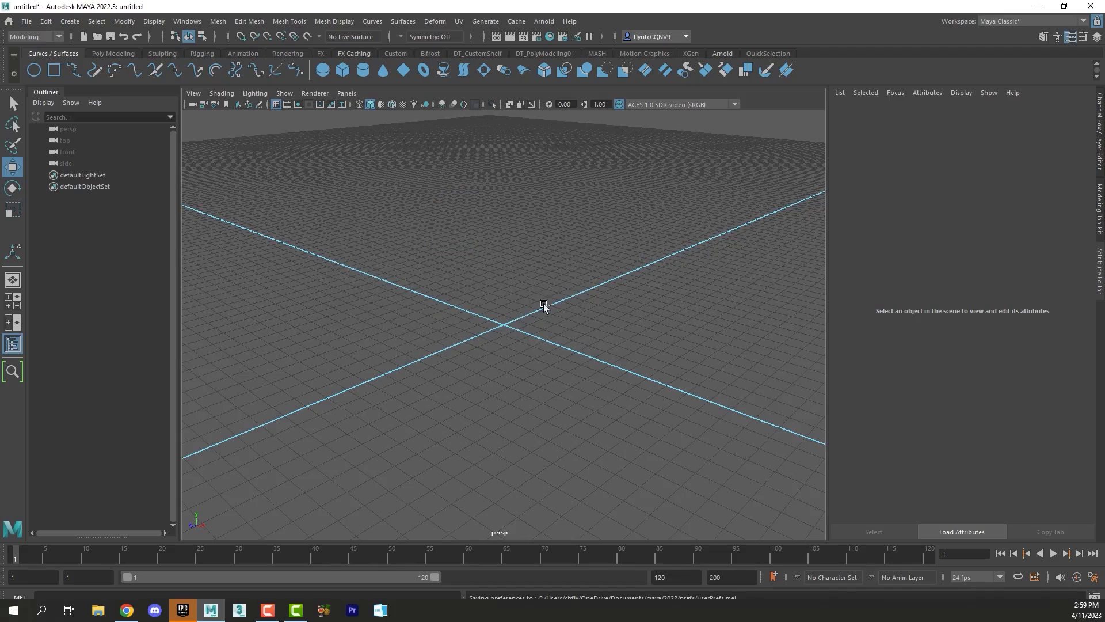
{"action": "mouse_move", "coordinate": [212, 146]}
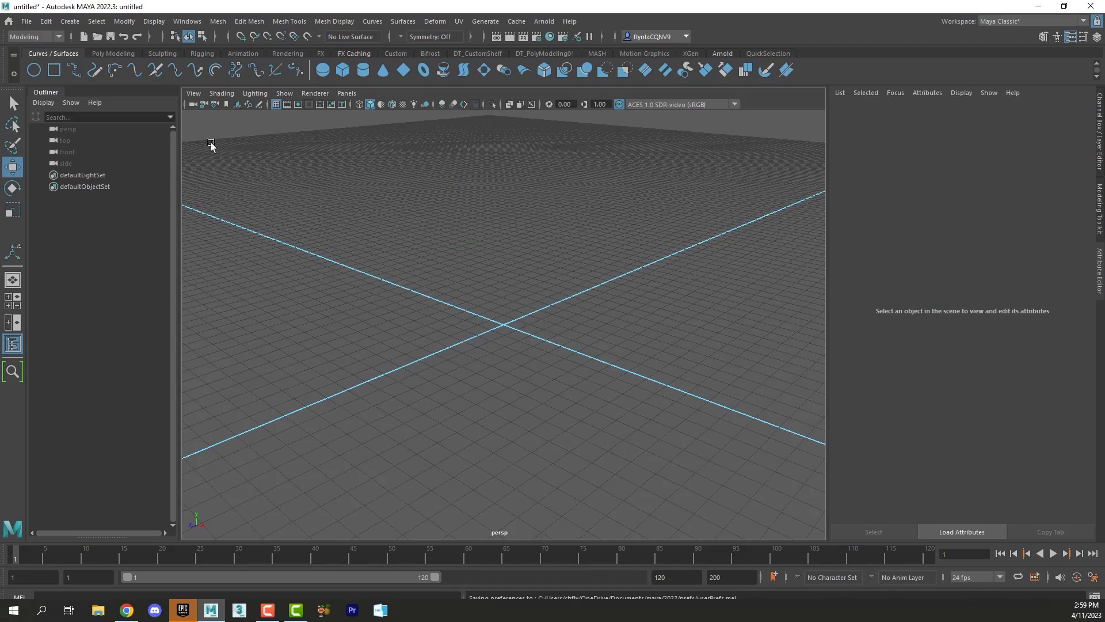
Import an image plane loading Donut.jpeg from the project's sourceimages.
{"action": "left_click", "coordinate": [69, 21]}
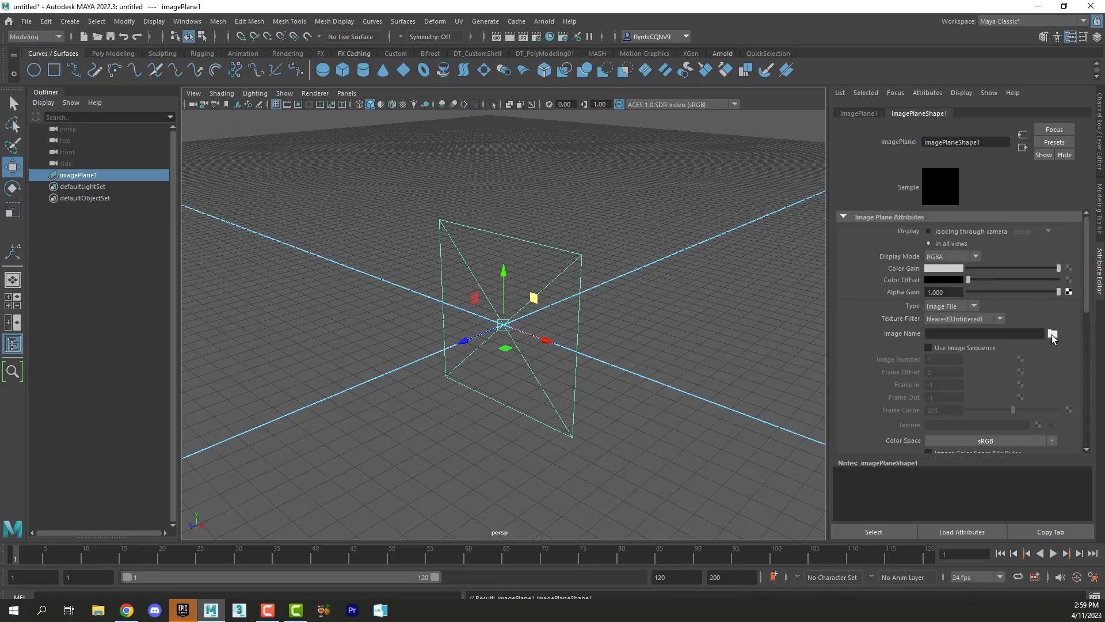
{"action": "left_click", "coordinate": [1052, 333]}
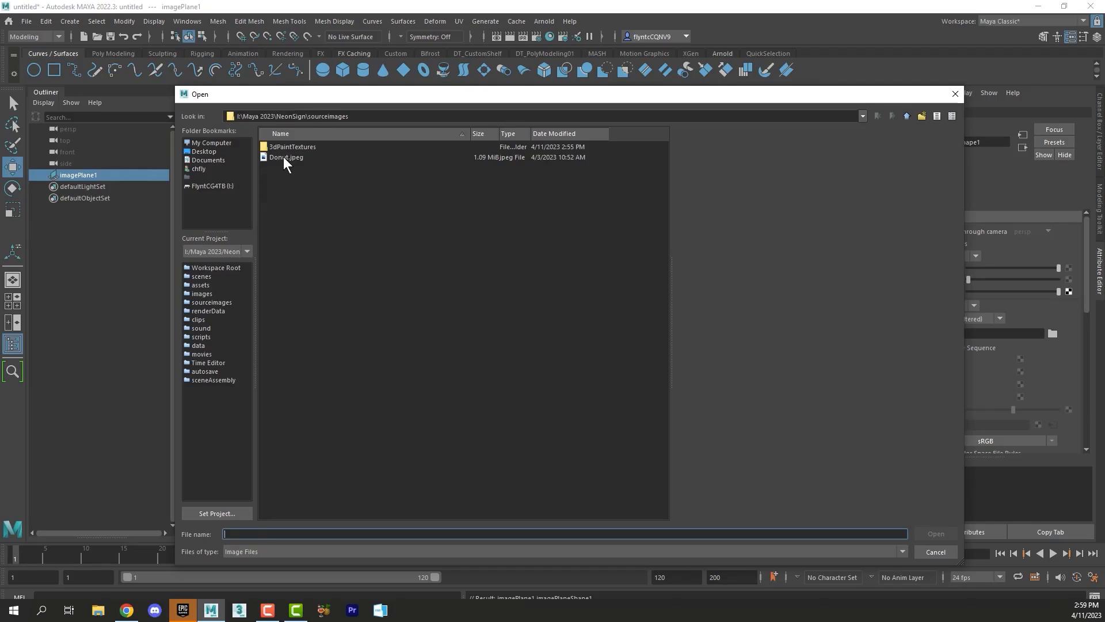
{"action": "left_click", "coordinate": [286, 157]}
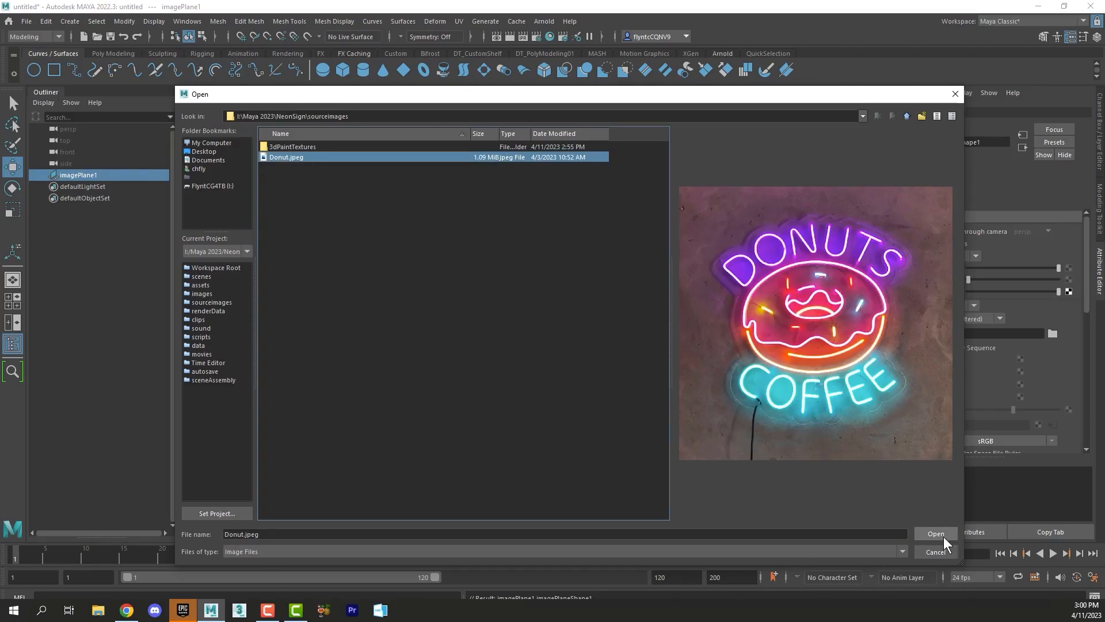
{"action": "left_click", "coordinate": [936, 533]}
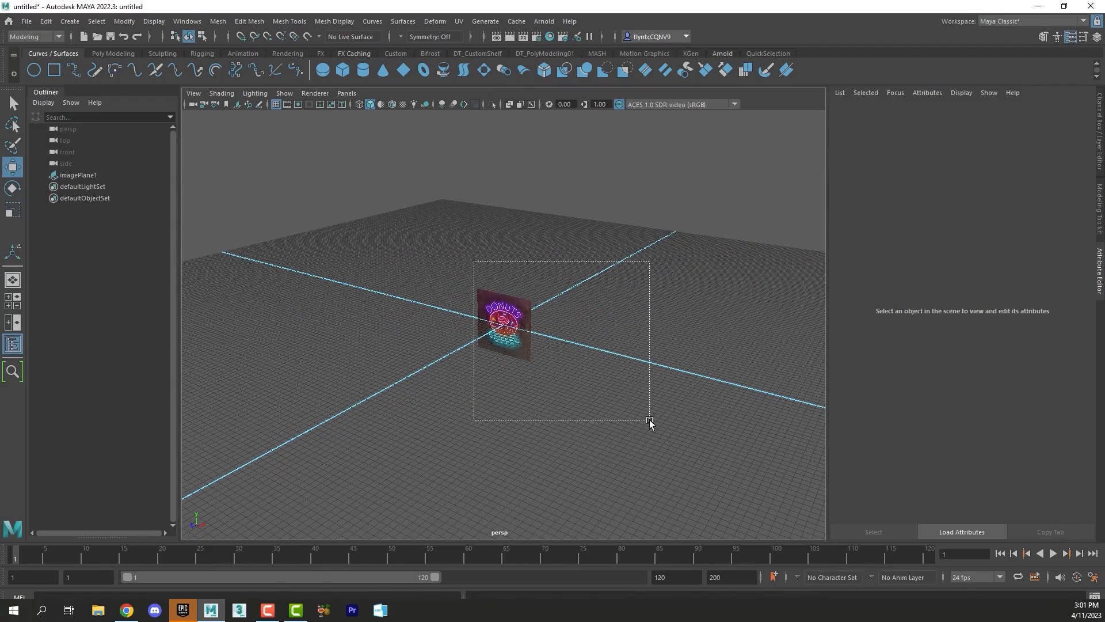
Select imagePlane1 and scale it up uniformly to about 18.
{"action": "left_click_drag", "start_coordinate": [649, 423], "coordinate": [612, 409]}
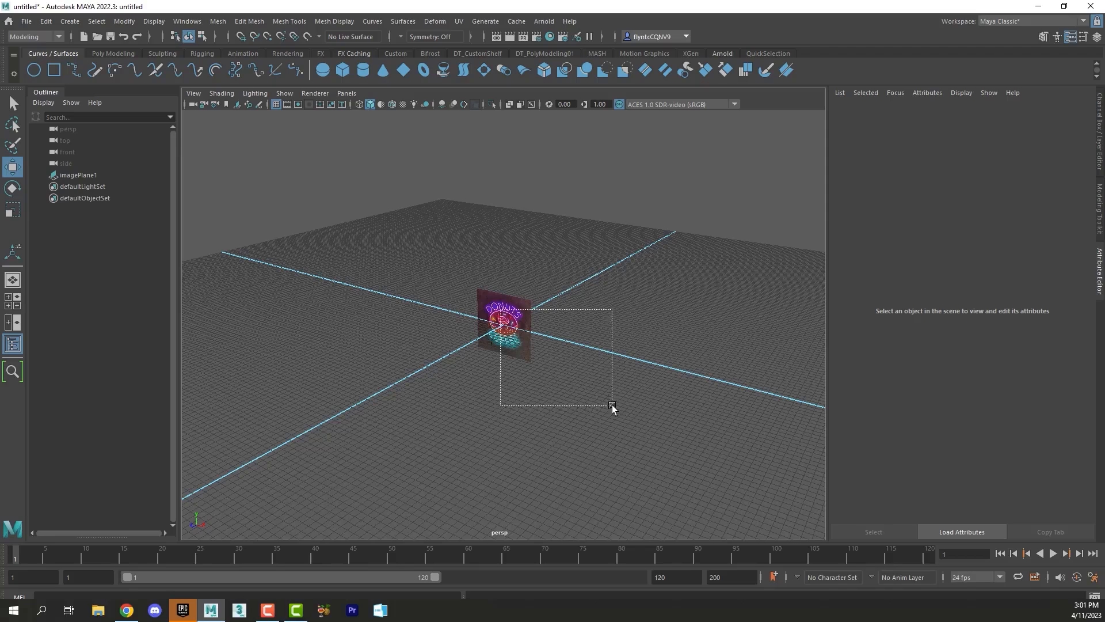
{"action": "left_click", "coordinate": [78, 175]}
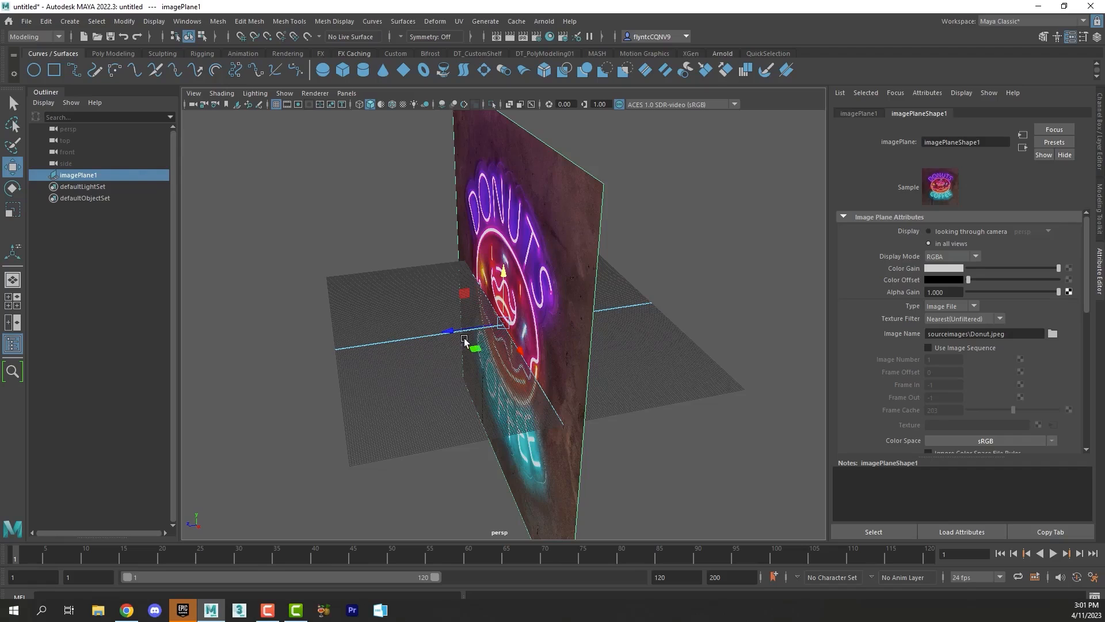
{"action": "left_click_drag", "start_coordinate": [472, 345], "coordinate": [469, 330]}
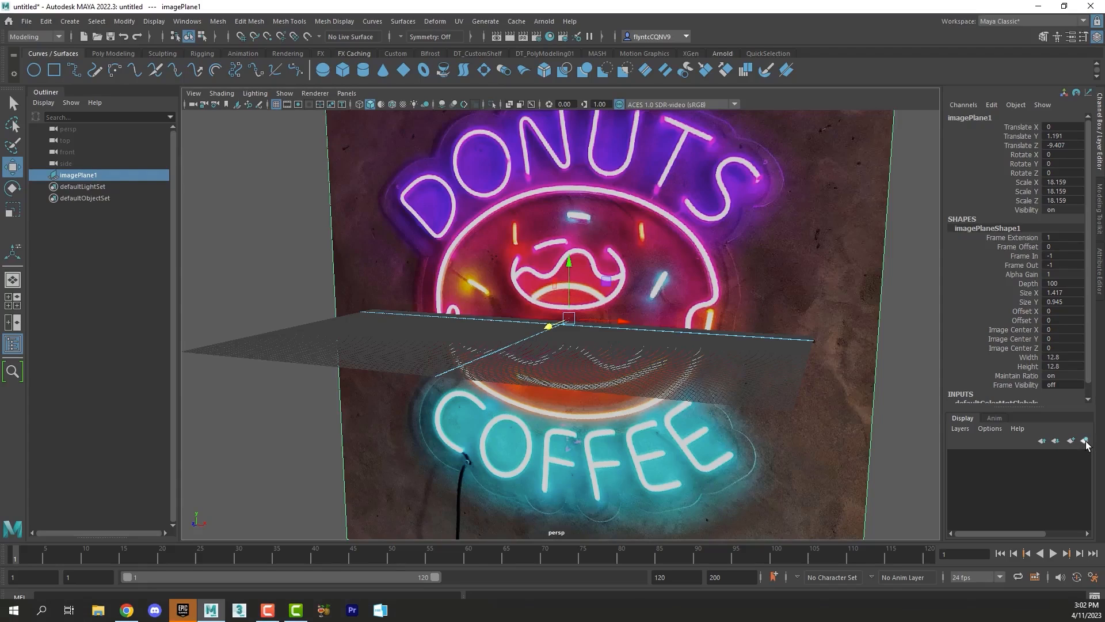
{"action": "mouse_move", "coordinate": [1087, 441]}
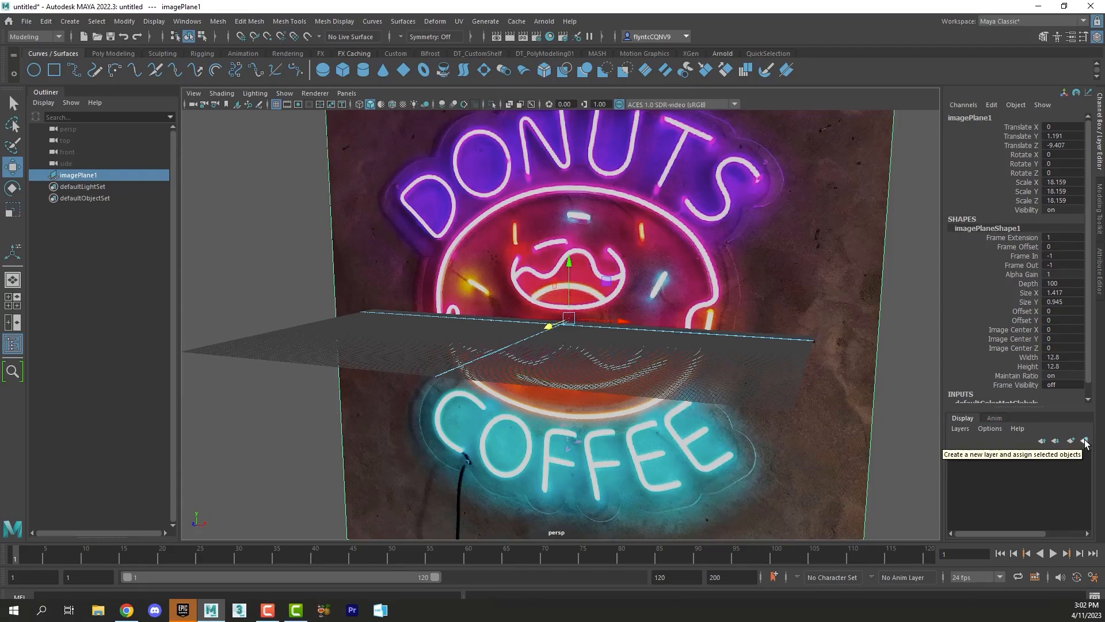
Assign the selected image plane to a new display layer, layer1.
{"action": "left_click", "coordinate": [1085, 440]}
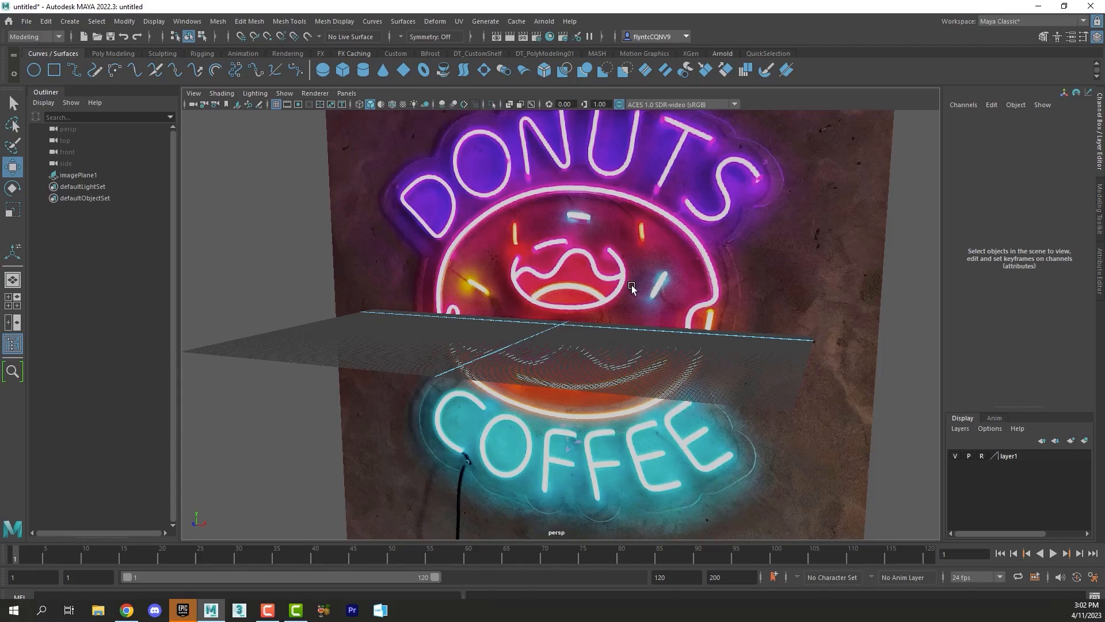
{"action": "mouse_move", "coordinate": [587, 276]}
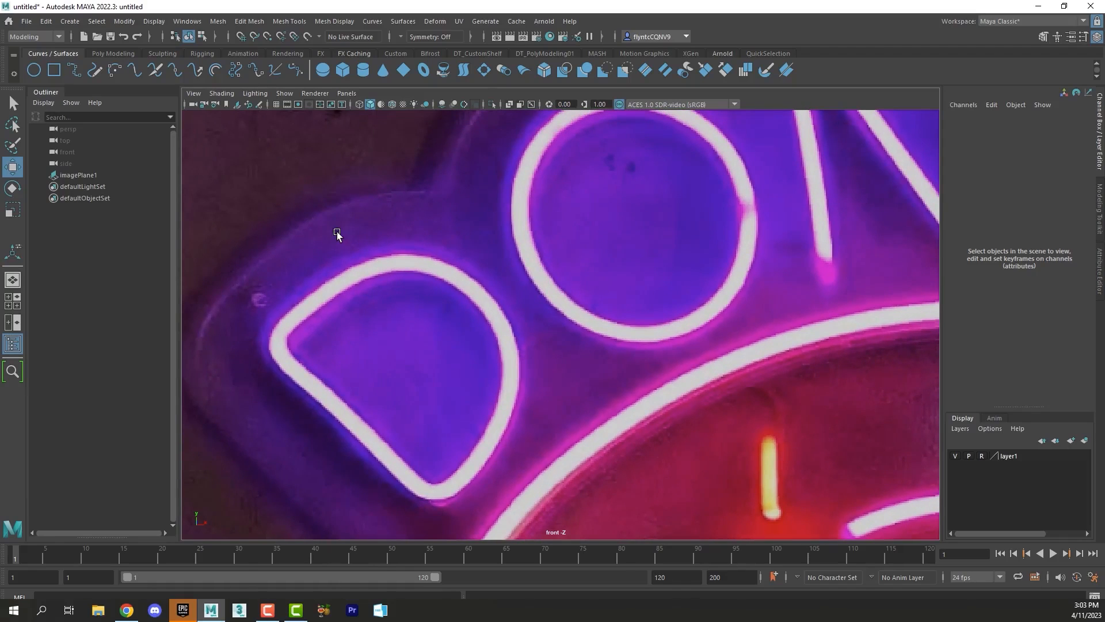
Save the scene as sign_01 in the NeonSign scenes folder.
{"action": "left_click", "coordinate": [25, 21]}
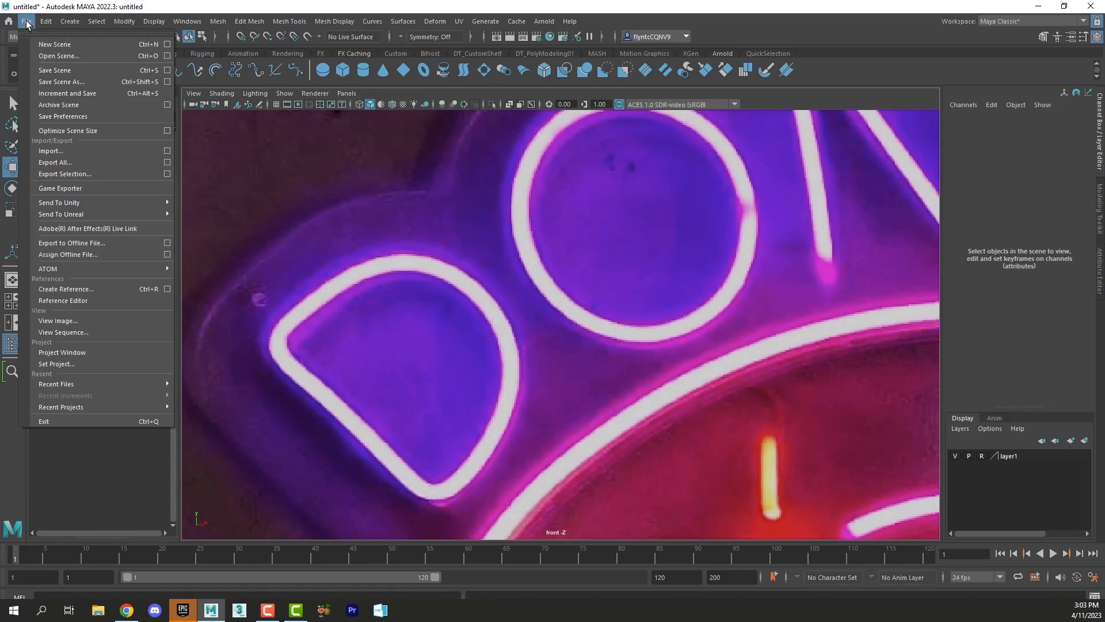
{"action": "mouse_move", "coordinate": [60, 82]}
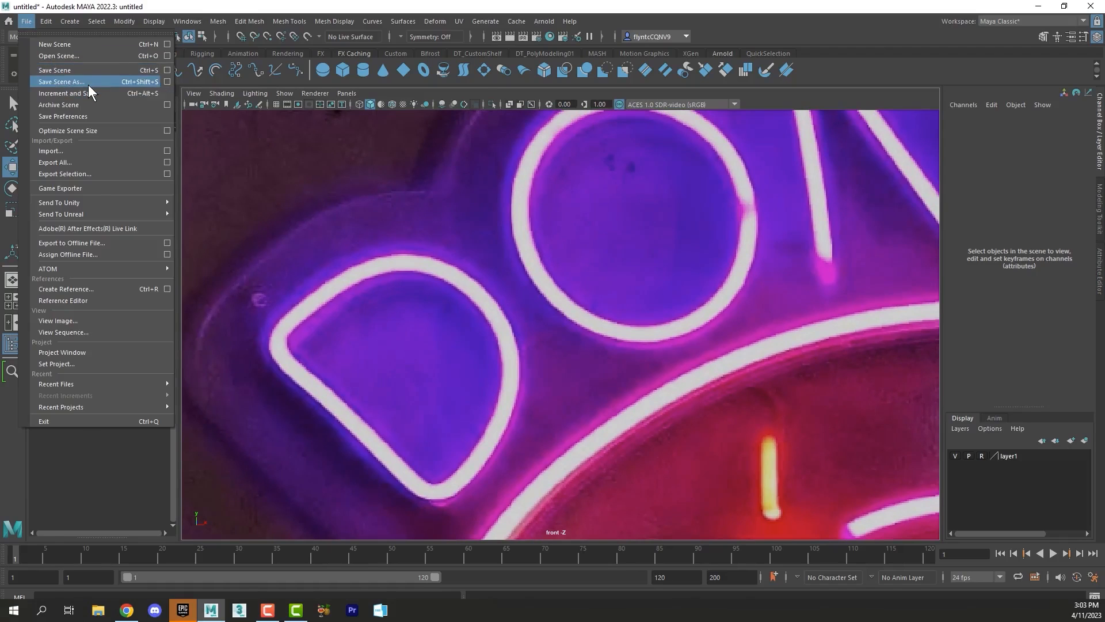
{"action": "left_click", "coordinate": [60, 82]}
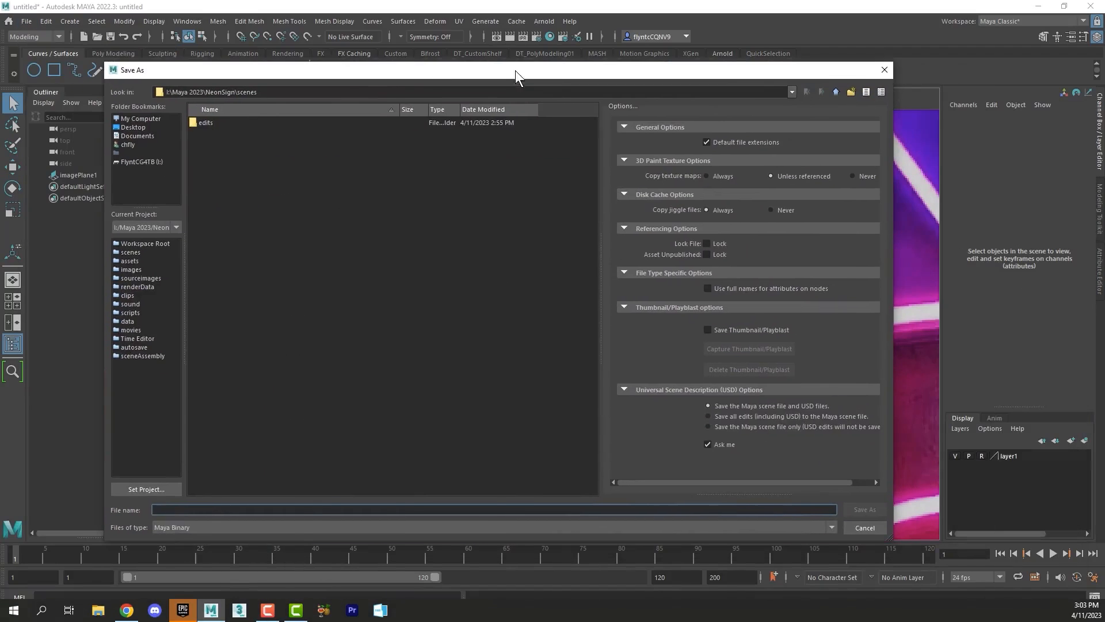
{"action": "left_click", "coordinate": [300, 510]}
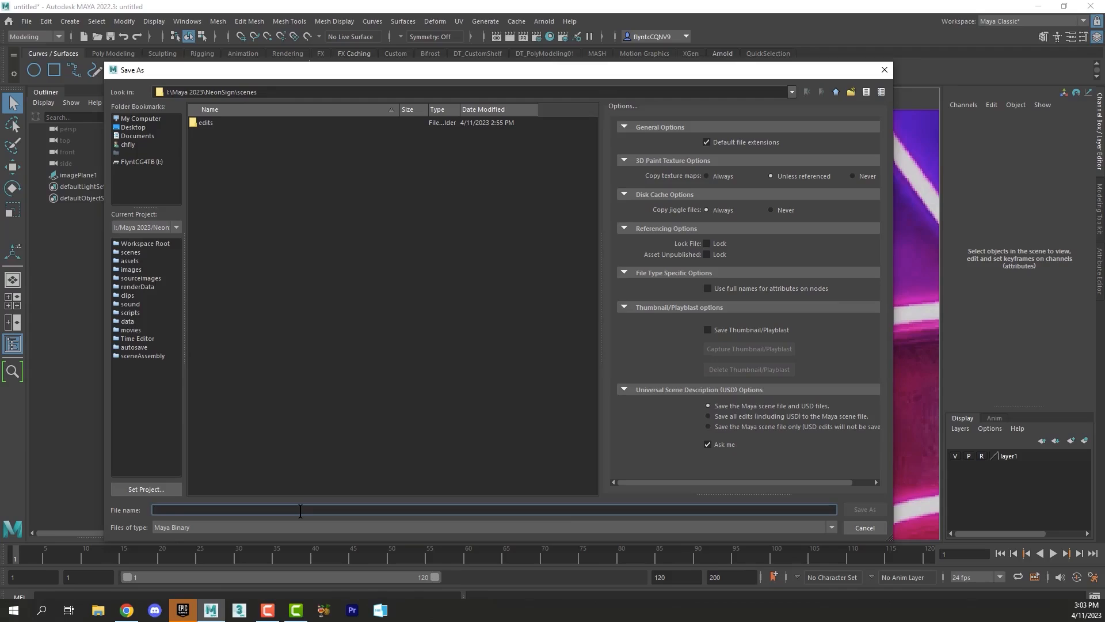
{"action": "type", "text": "sign_01"}
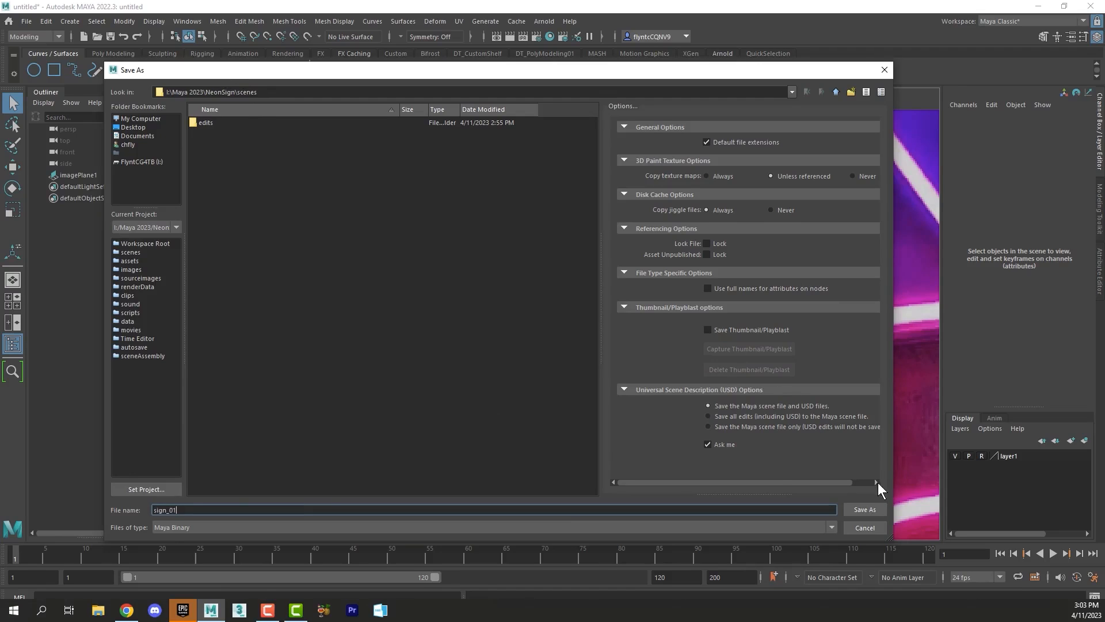
{"action": "left_click", "coordinate": [864, 509]}
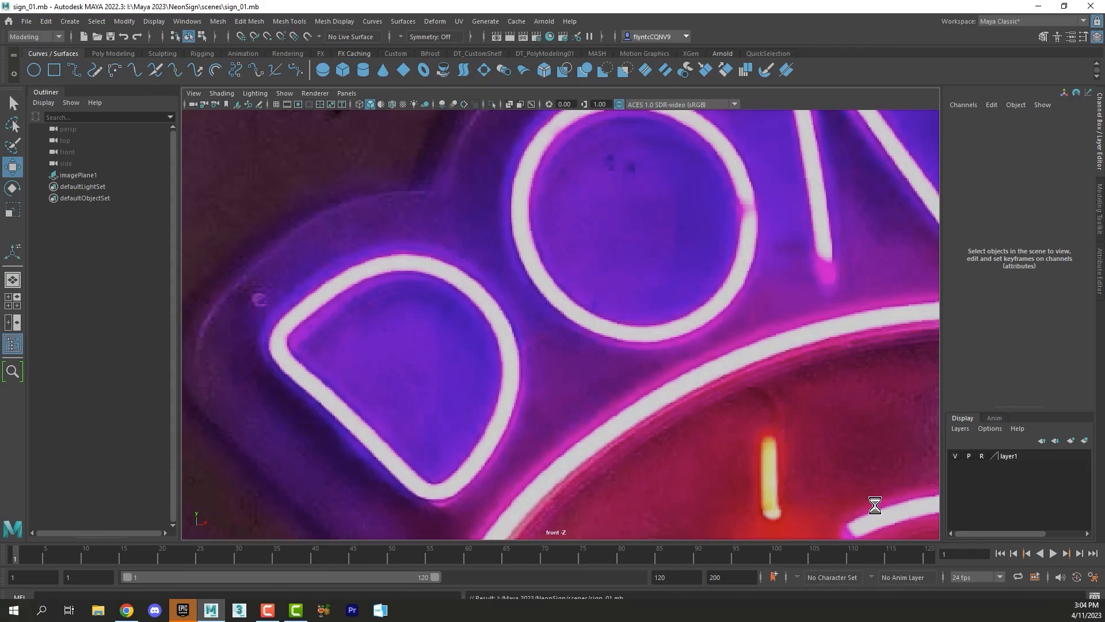
{"action": "mouse_move", "coordinate": [687, 413]}
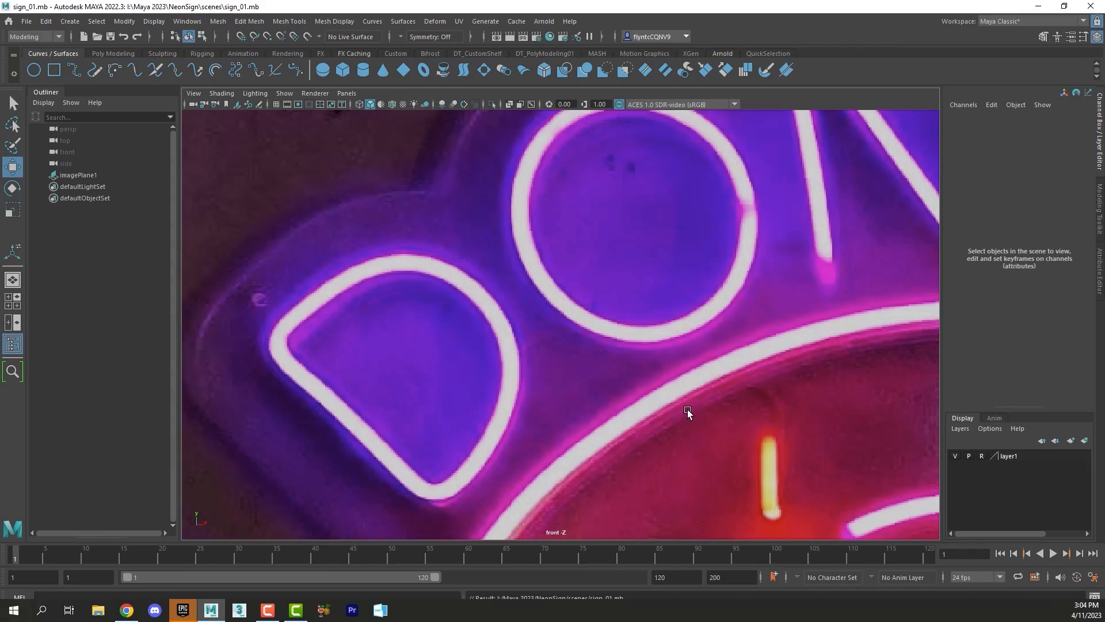